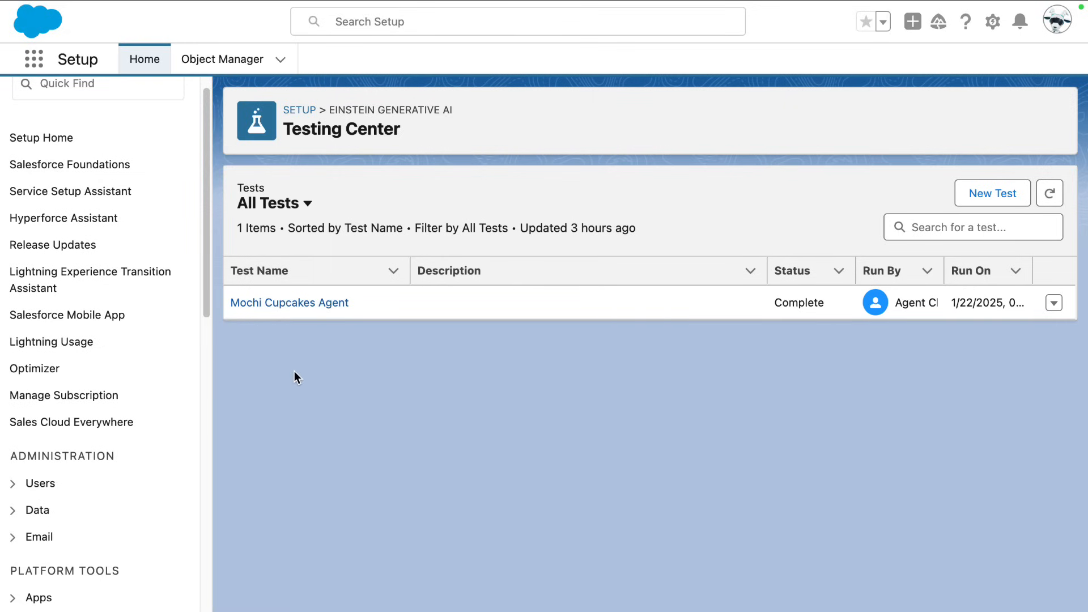
mouse_move(292, 382)
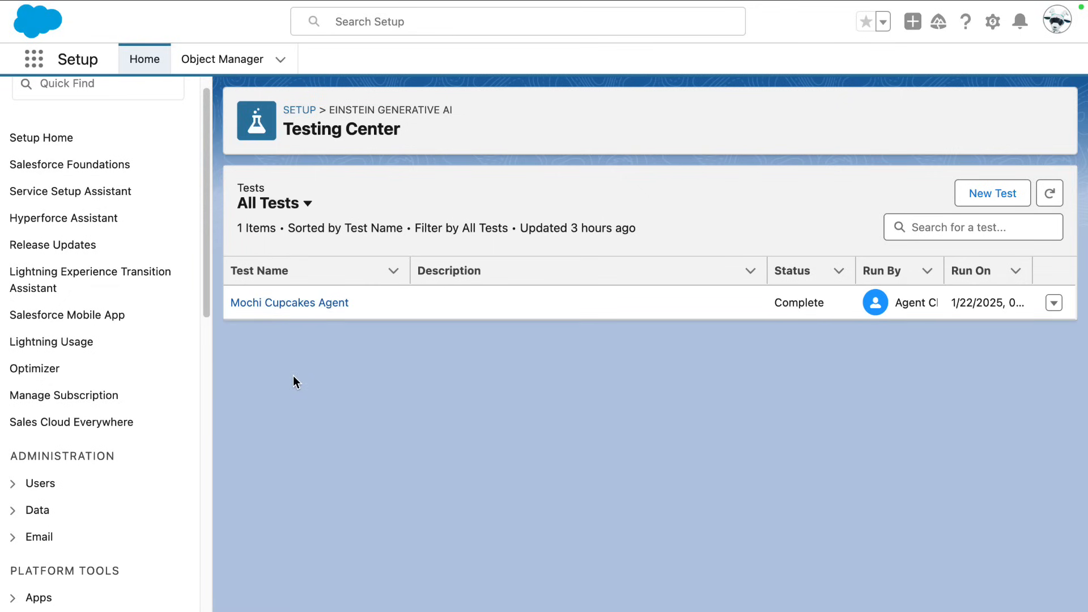
mouse_move(288, 386)
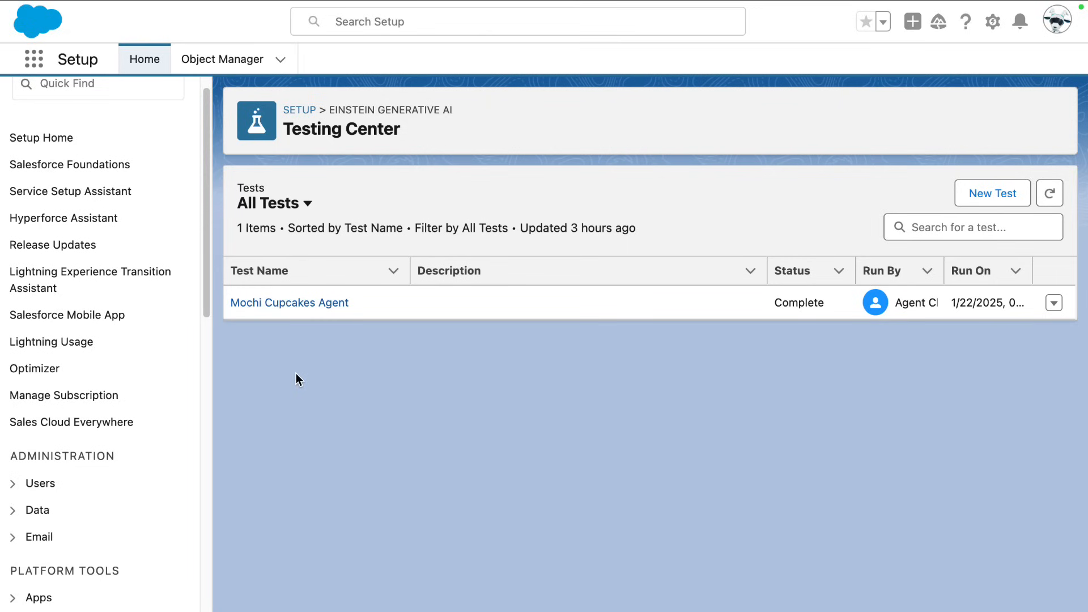
mouse_move(620, 312)
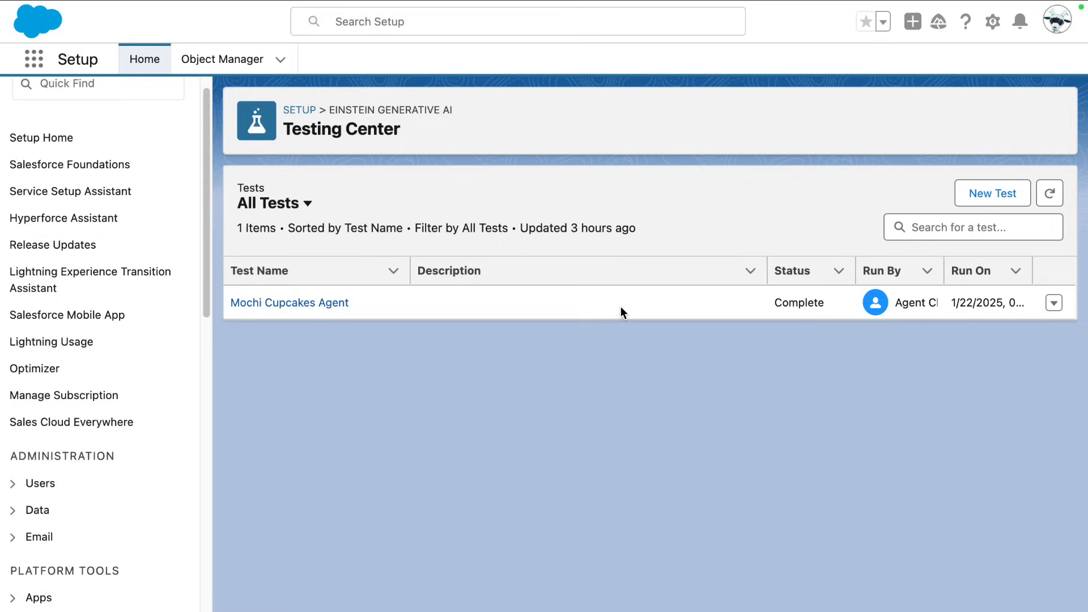
mouse_move(316, 153)
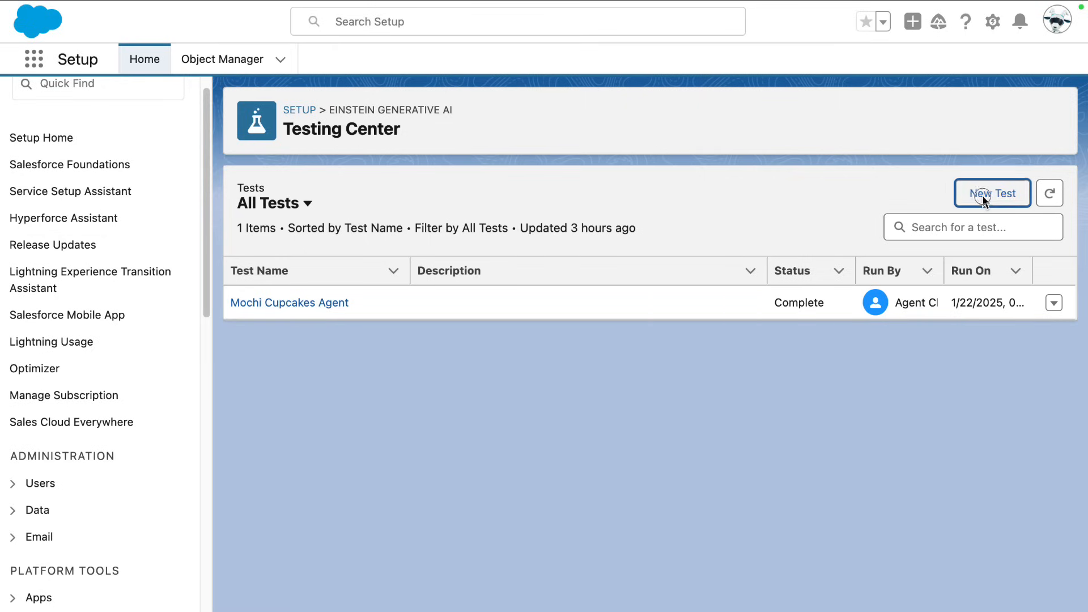
- Open a blank New Test form, then view the MochiCupcakesAgent_Testing spreadsheet of test utterances
click(993, 192)
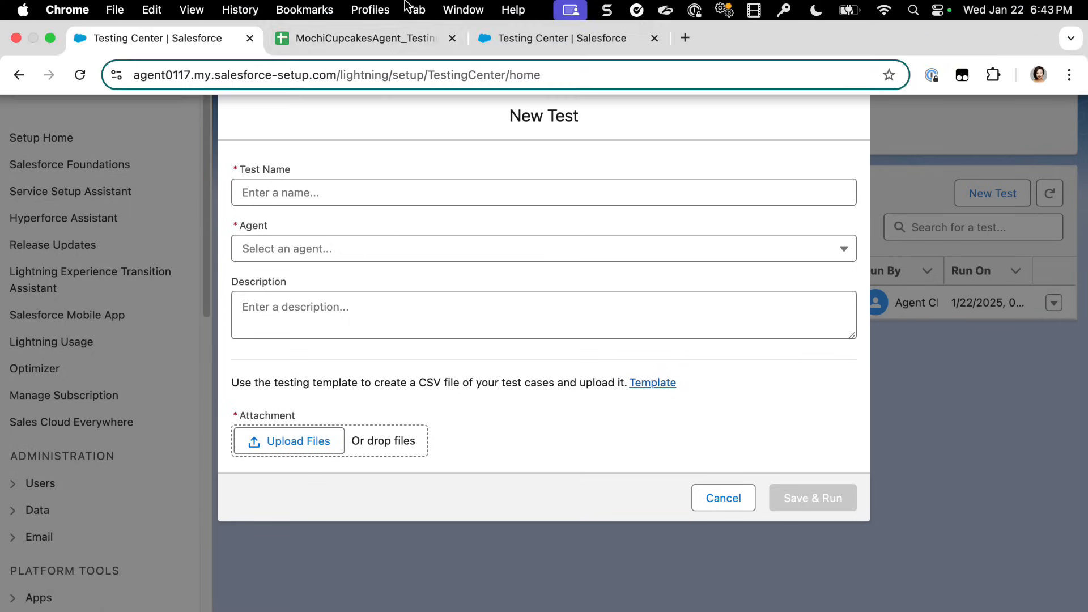
click(361, 38)
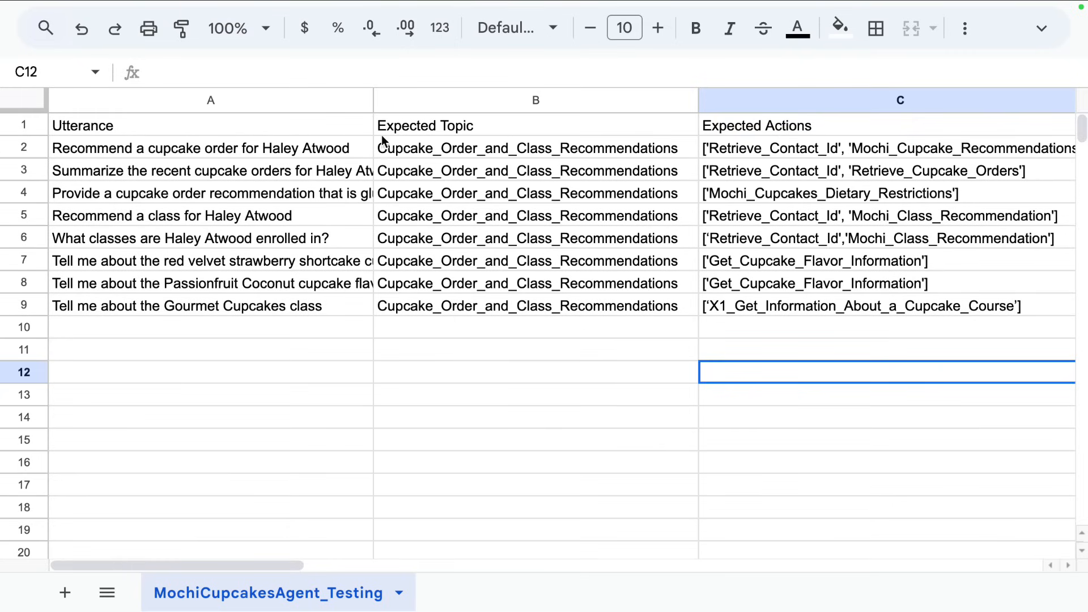
mouse_move(722, 142)
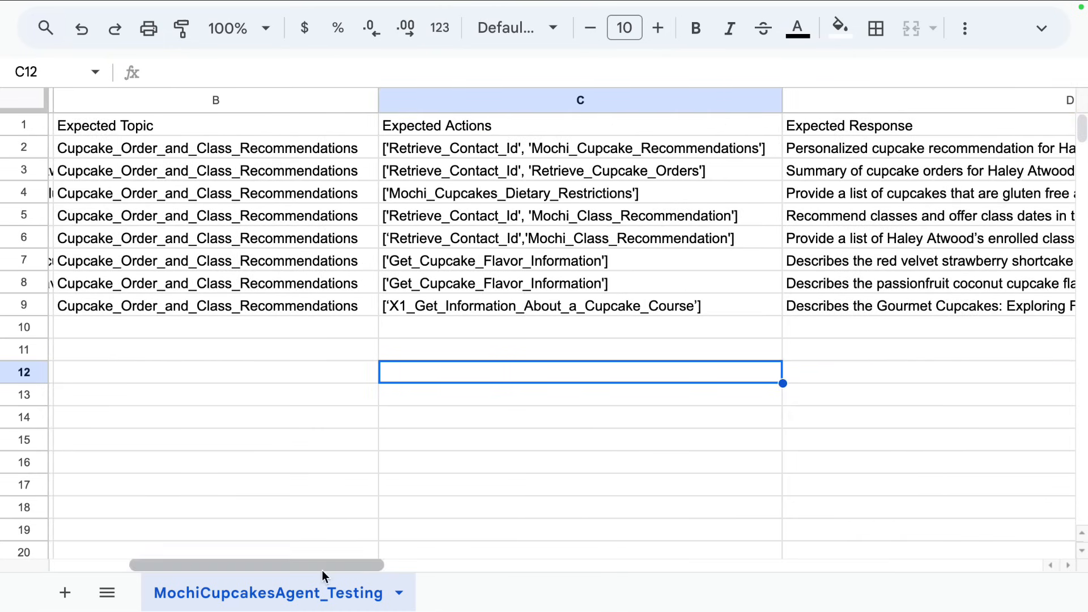
scroll(left, 3)
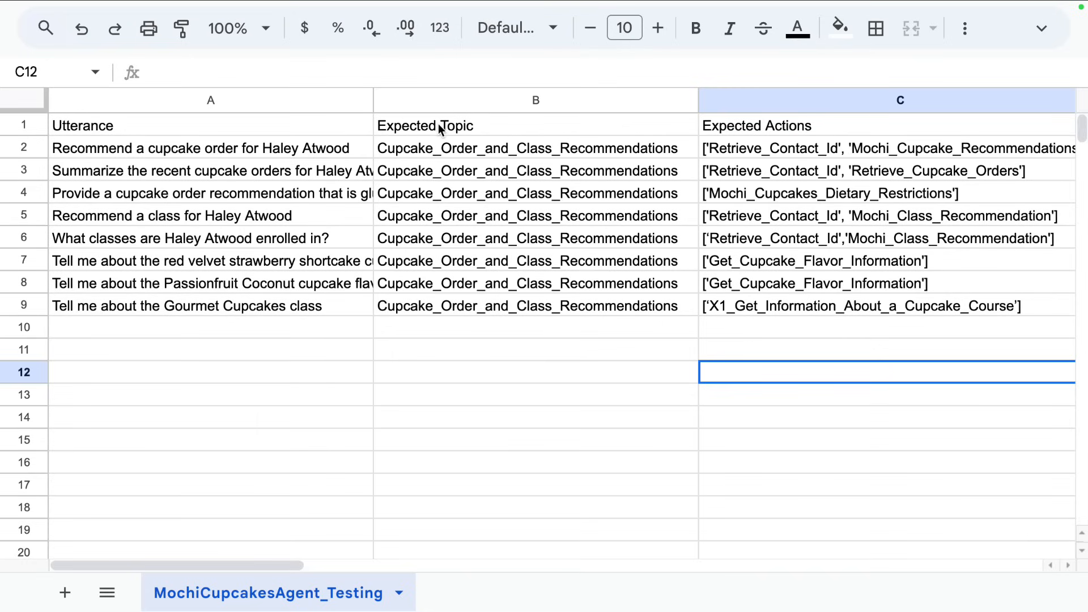
mouse_move(495, 157)
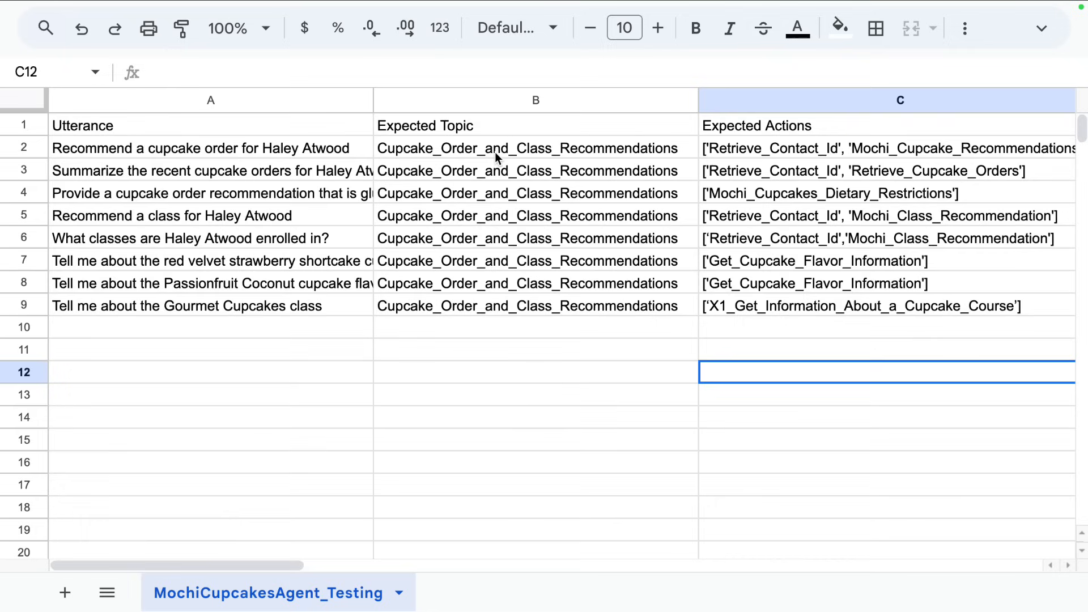
mouse_move(680, 145)
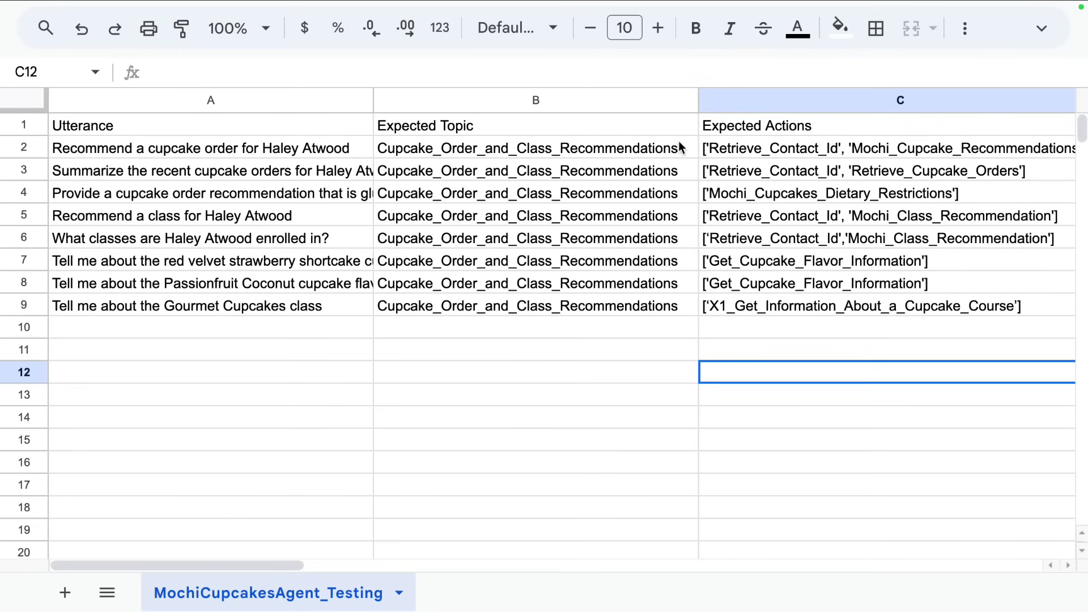
mouse_move(250, 558)
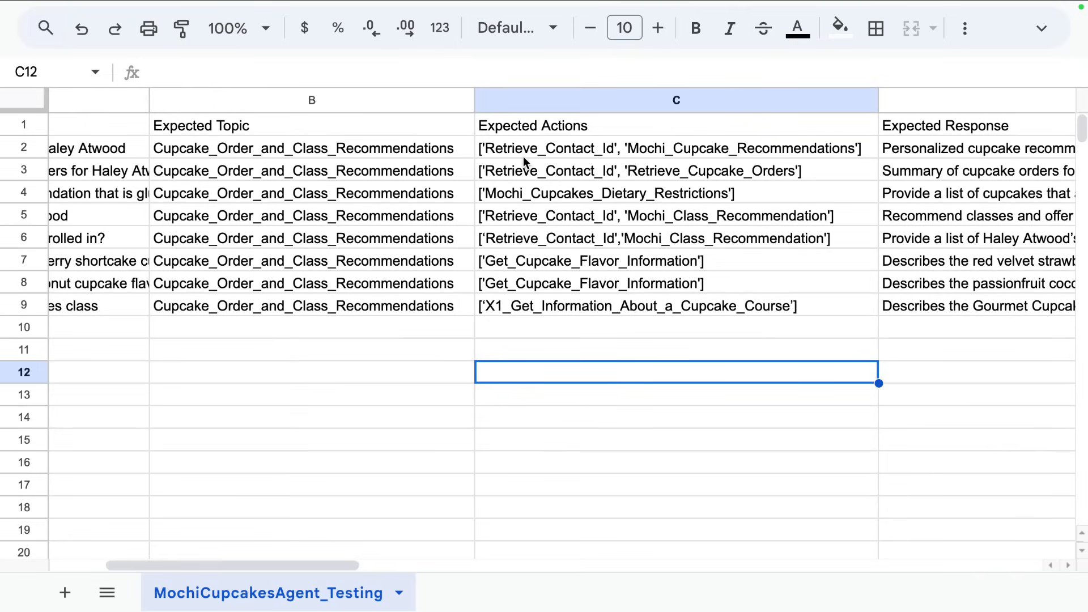
mouse_move(674, 165)
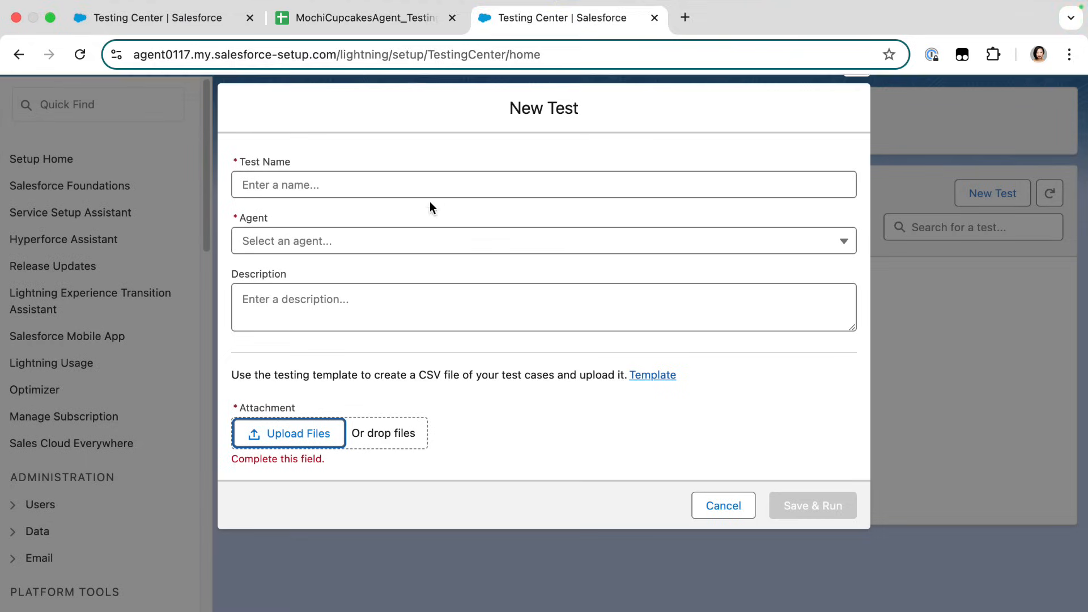
- Enter the test name 'Mochi Cupcakes Agent v1' and select the Mochi Cupcakes - v1 agent
text(Mi)
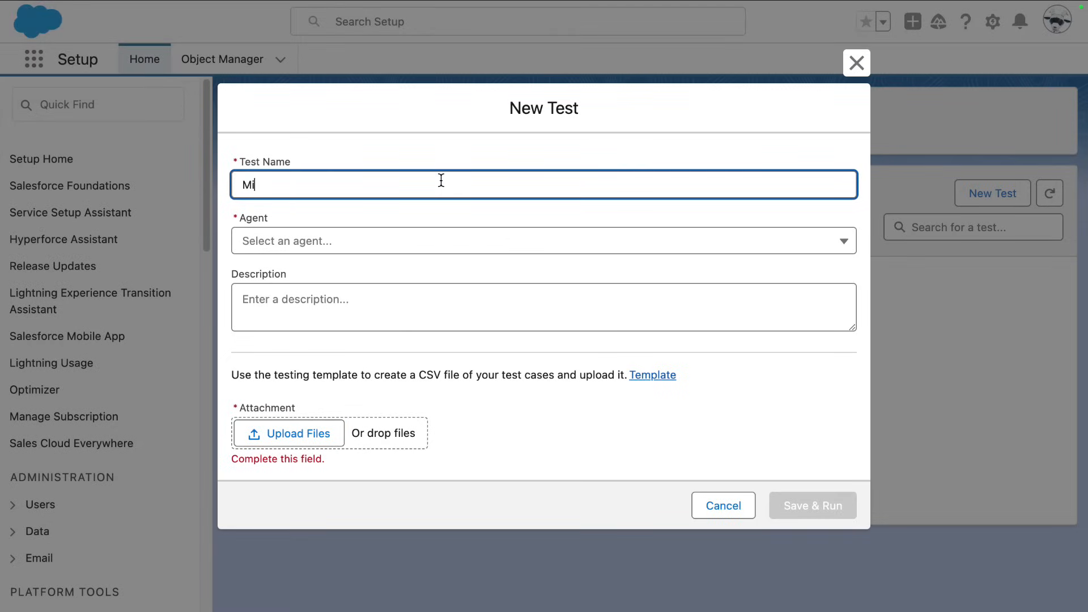
text(Mochi Cupcakes)
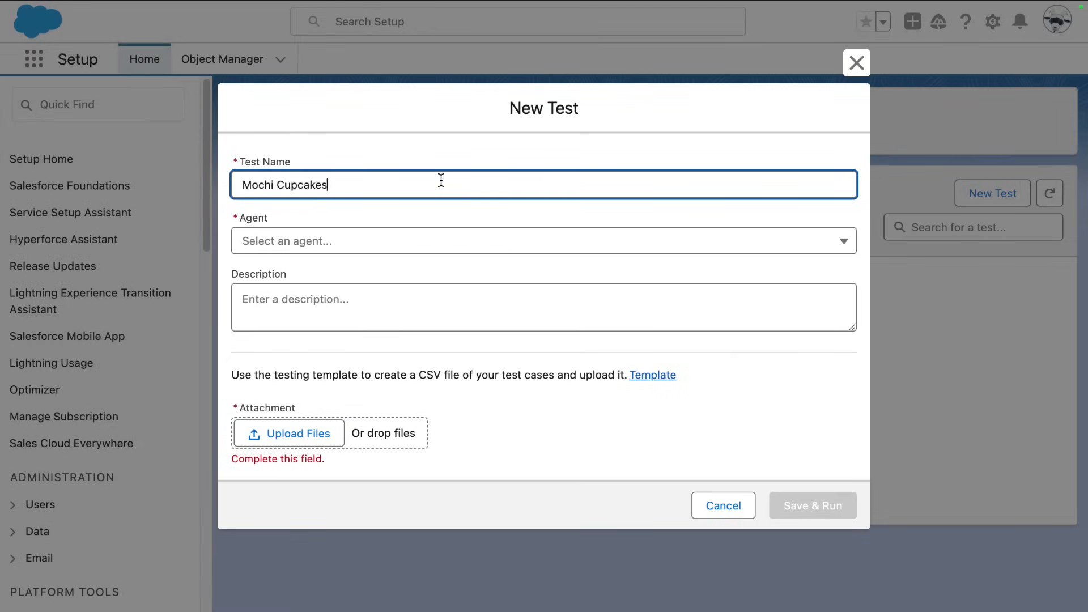
click(544, 240)
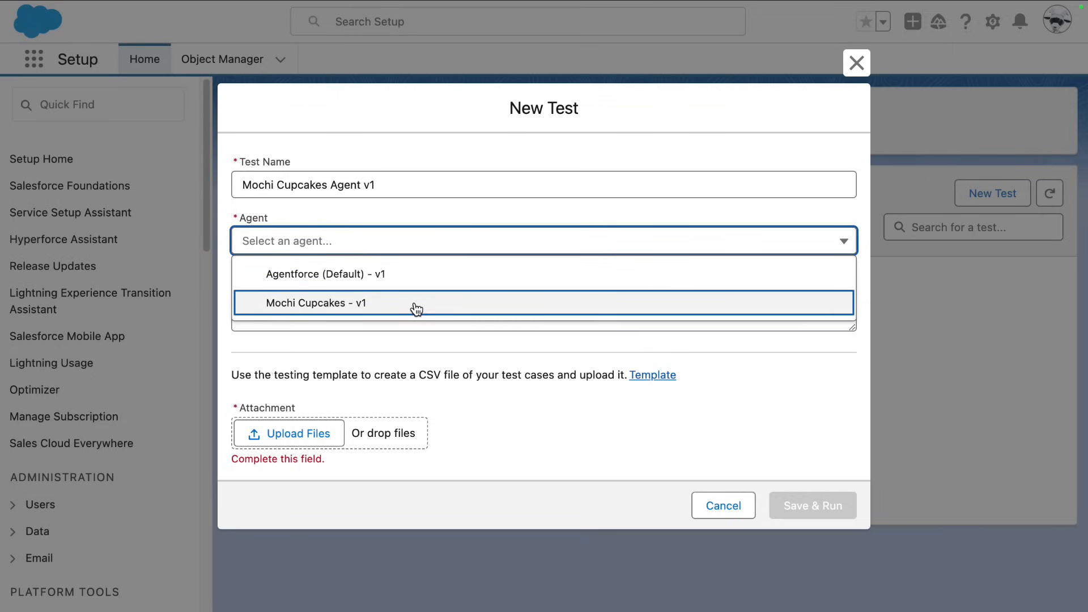
mouse_move(417, 274)
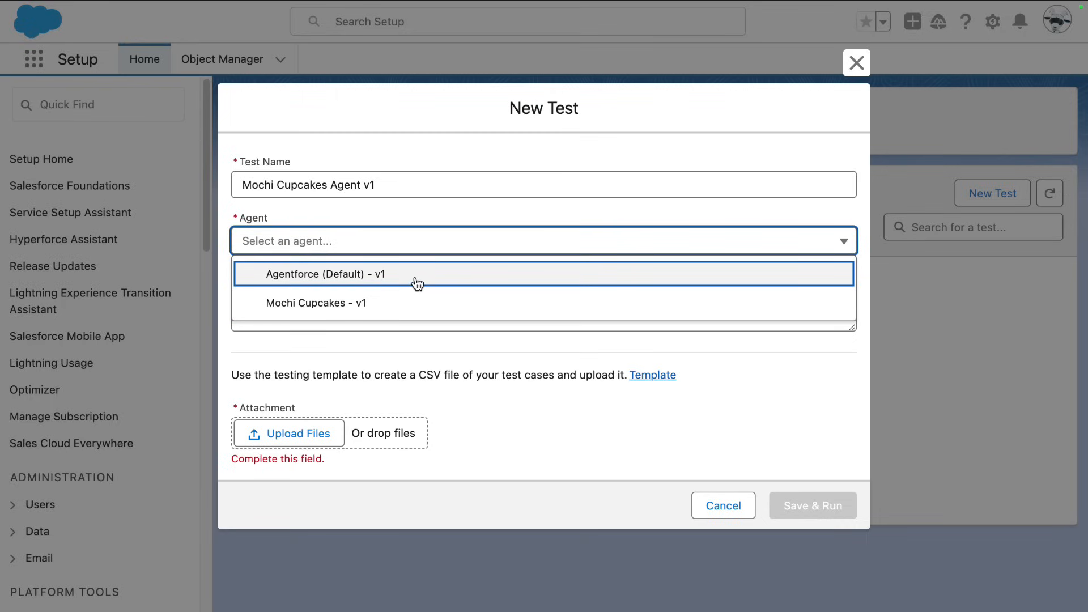
click(315, 302)
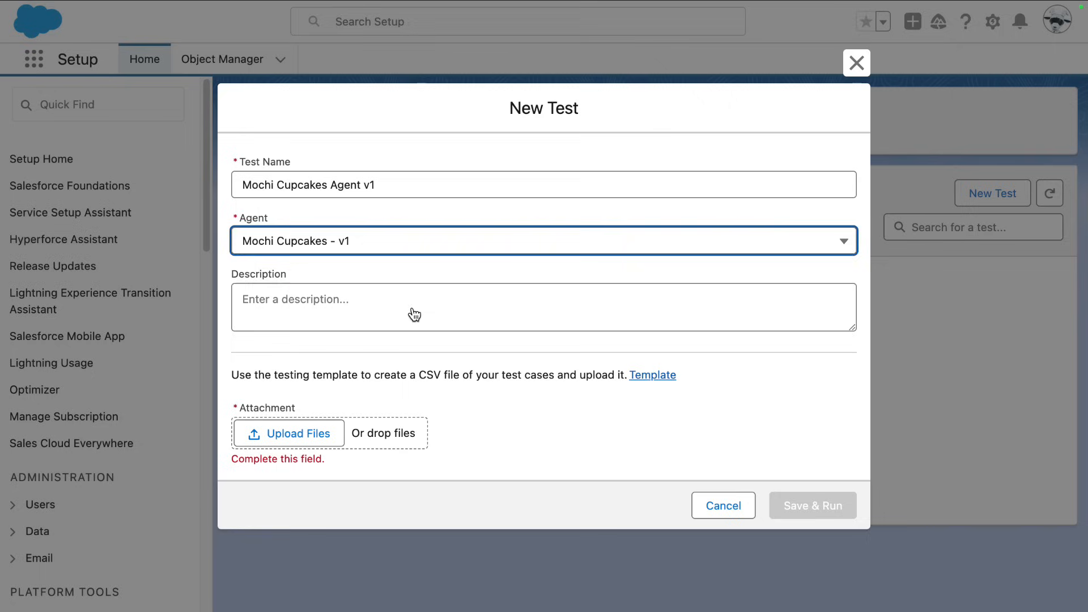
- Write a test description mentioning the cupcakes service agent
click(412, 307)
text(Test the mochi cup)
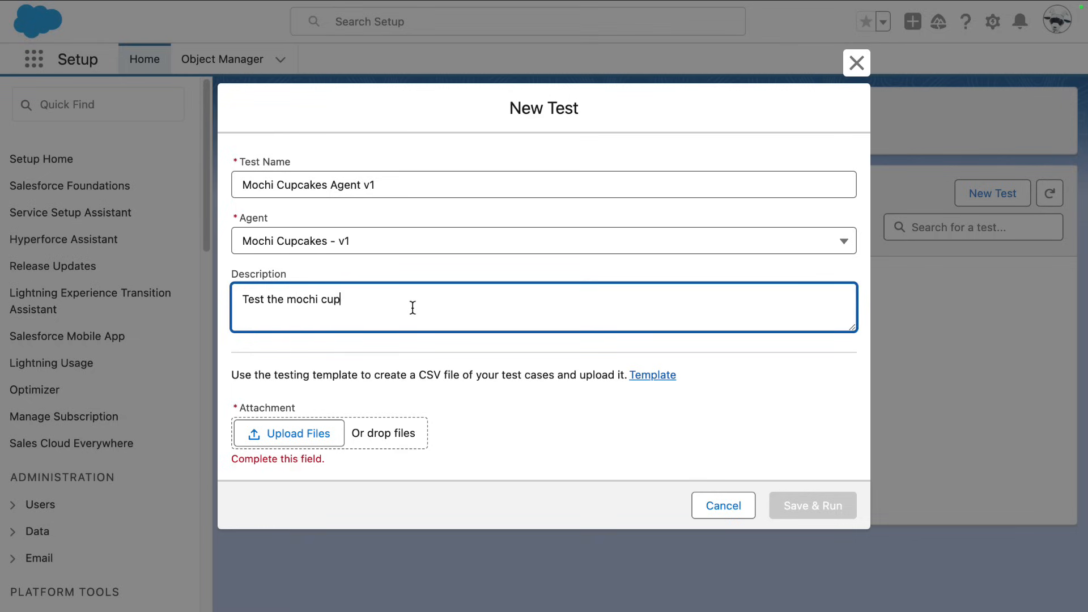
text(cakes service)
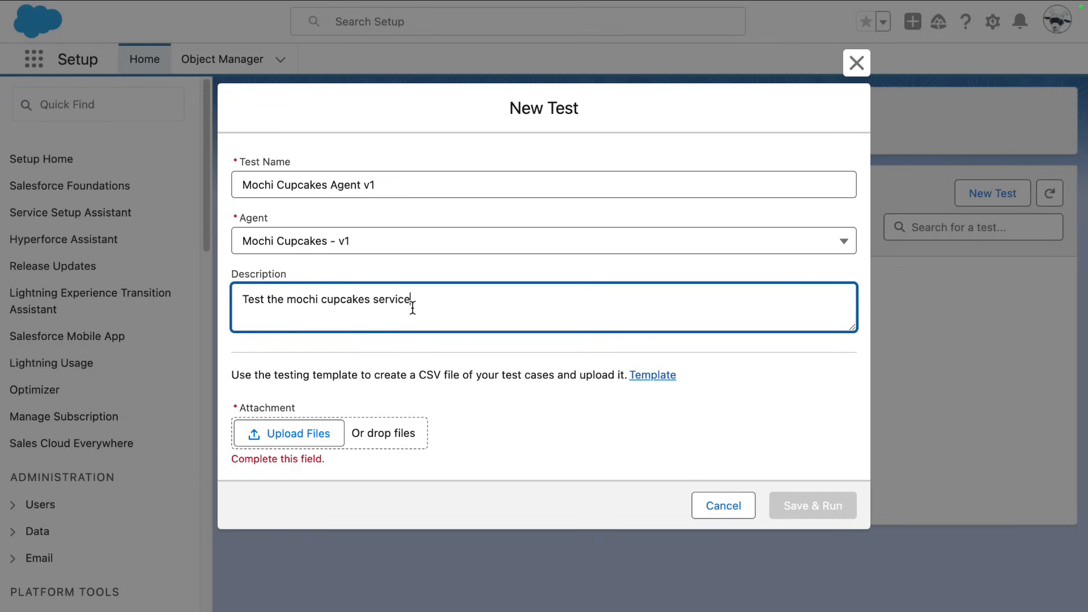
text(agent)
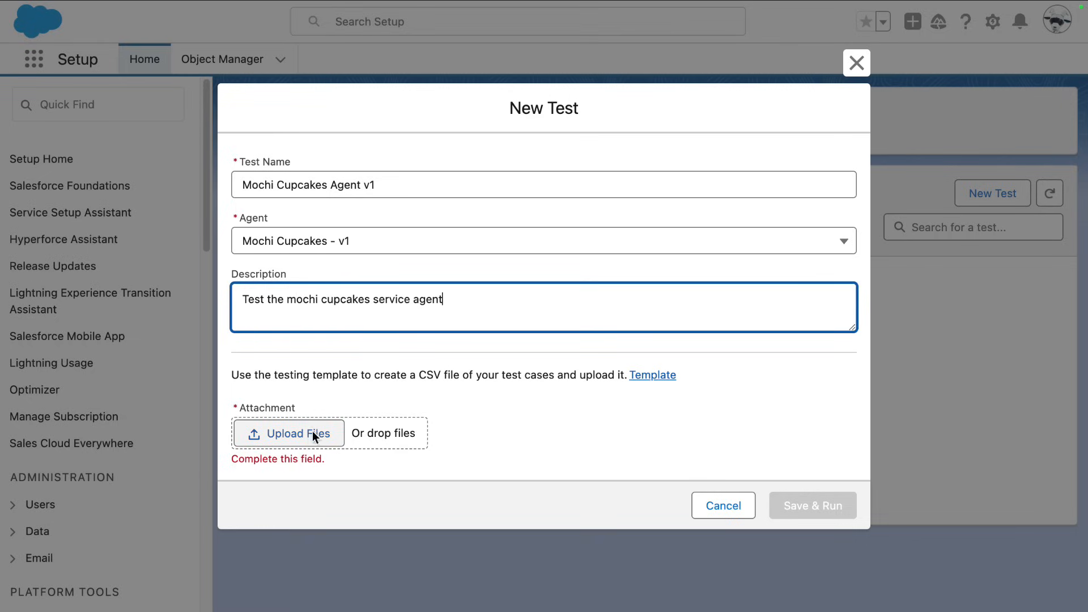
- Upload MochiCupcakesAgent_Testing.csv from the 0-Testing Center folder as the test attachment
click(289, 433)
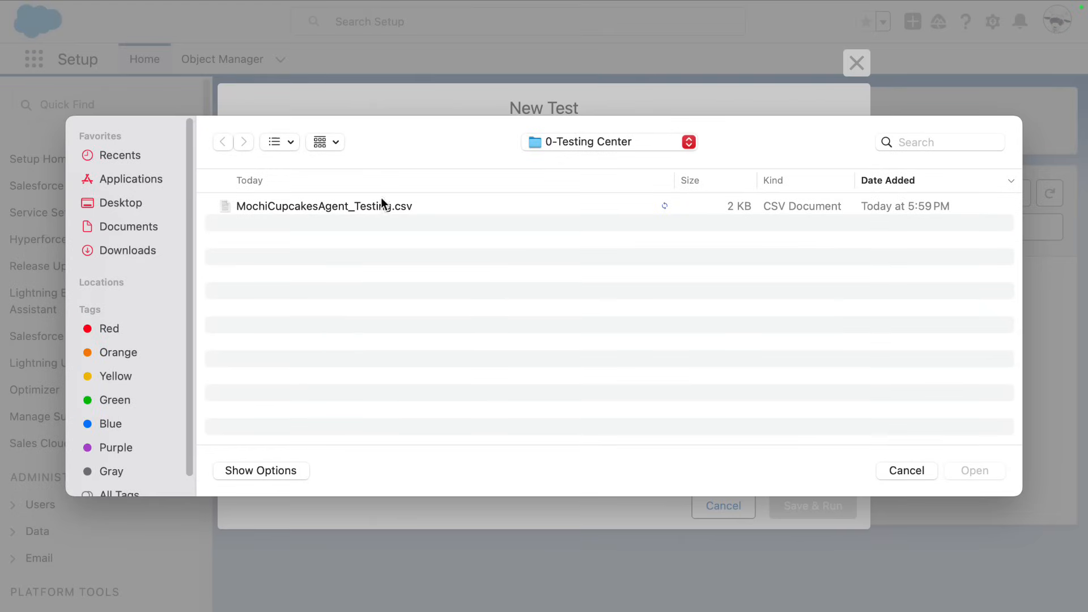
click(324, 205)
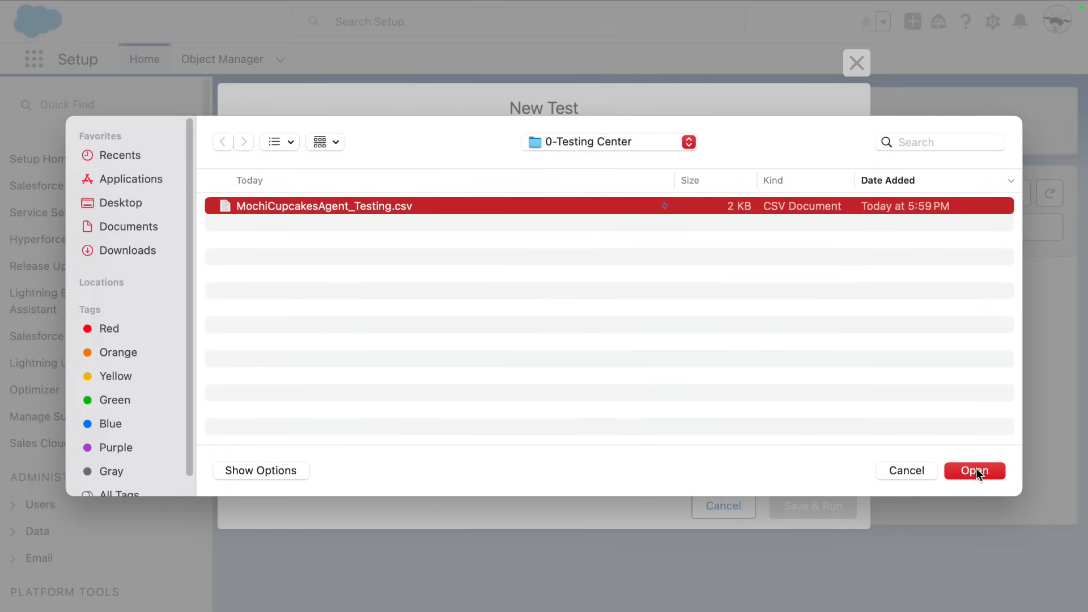
click(974, 471)
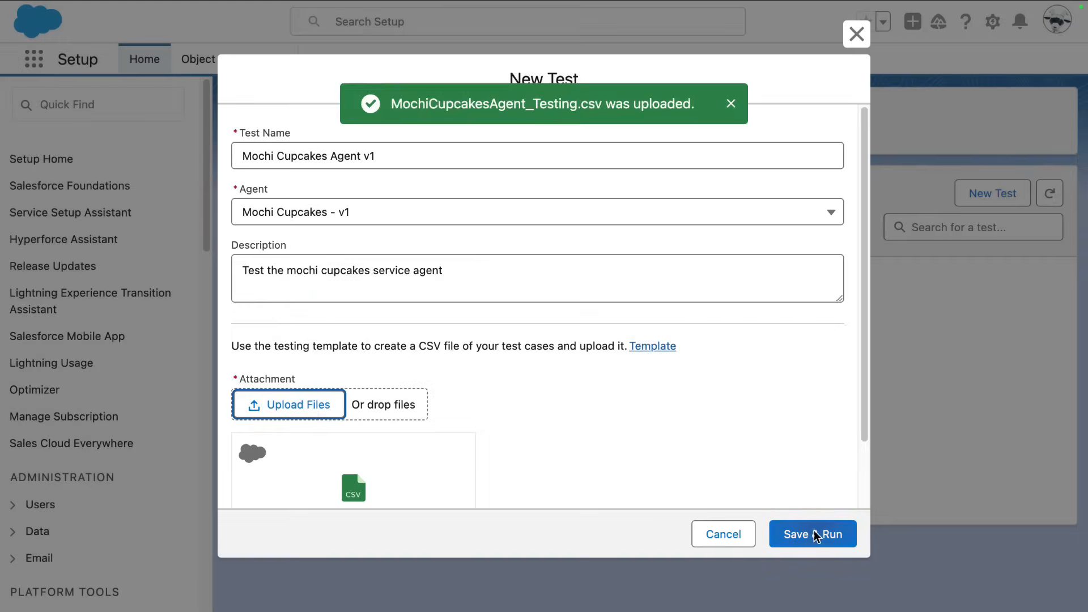
- Save & Run the Mochi Cupcakes Agent v1 test, dismiss the upload notice, and show its row actions
click(812, 534)
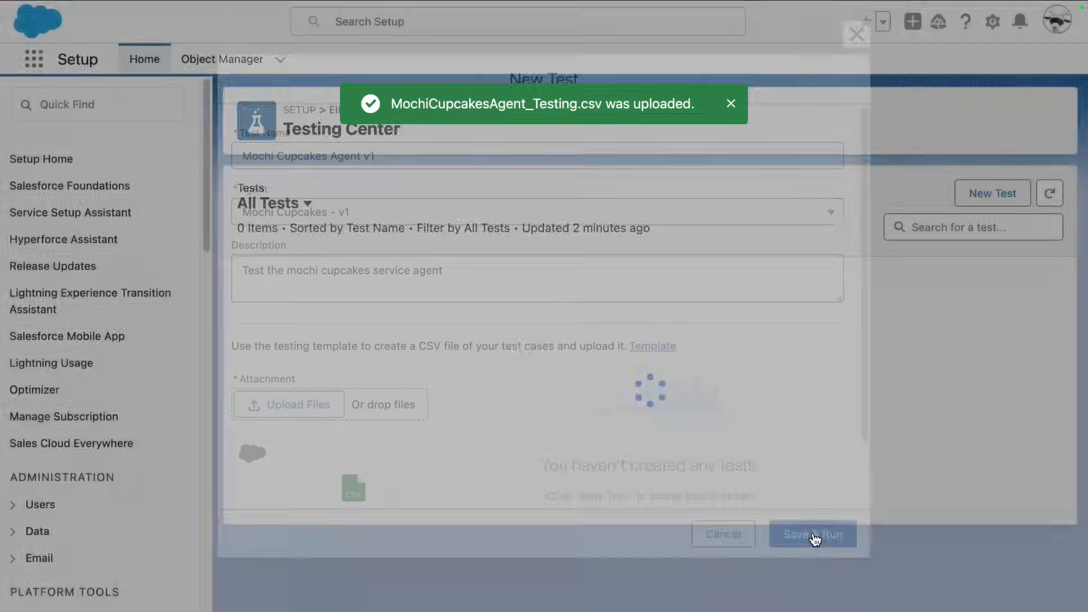
click(812, 534)
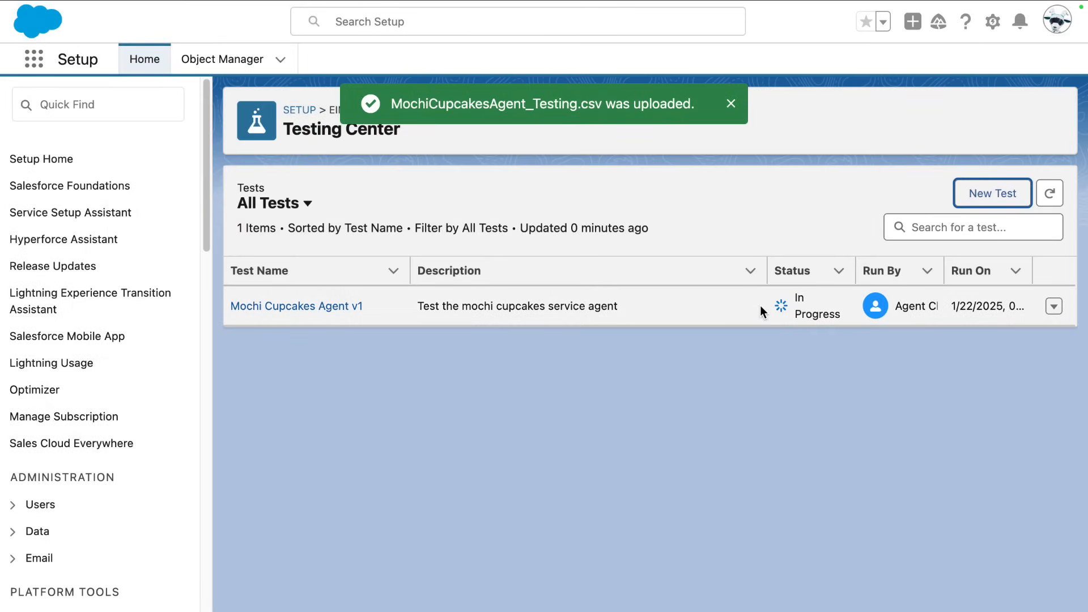
click(731, 103)
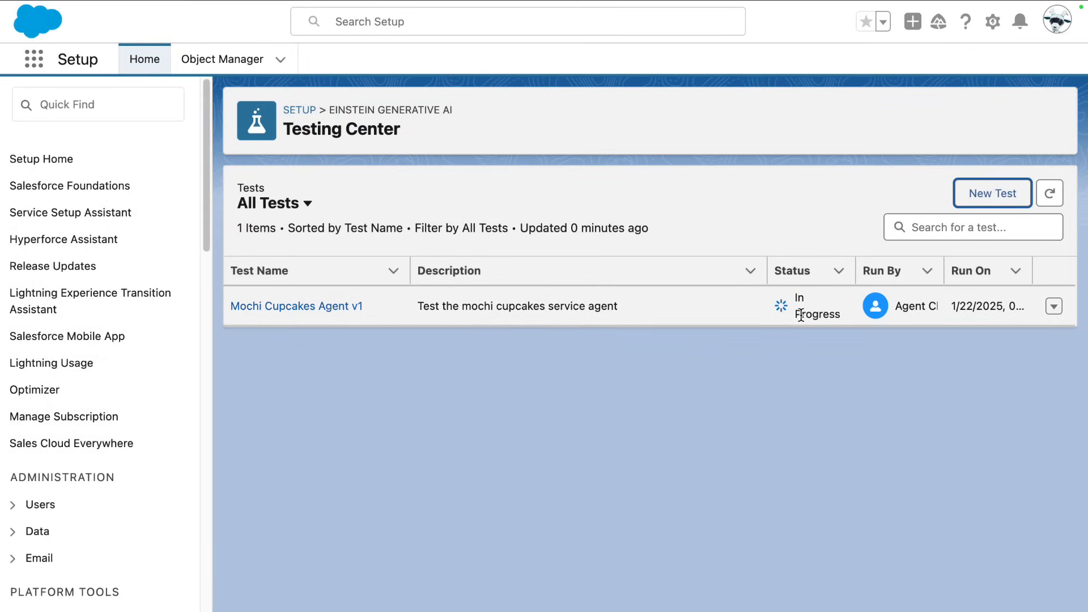
mouse_move(804, 313)
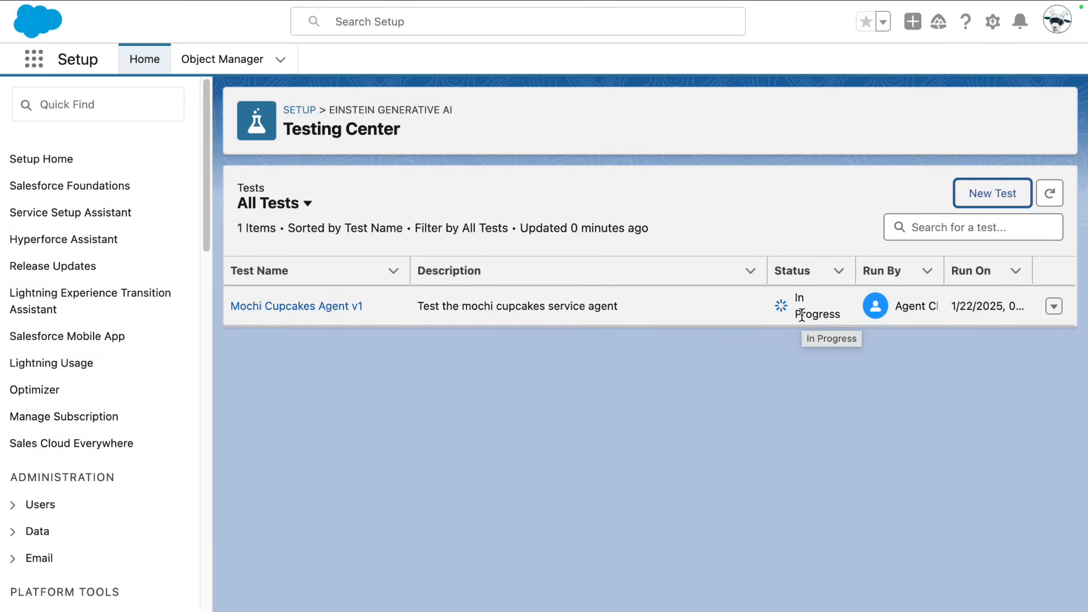
click(1054, 306)
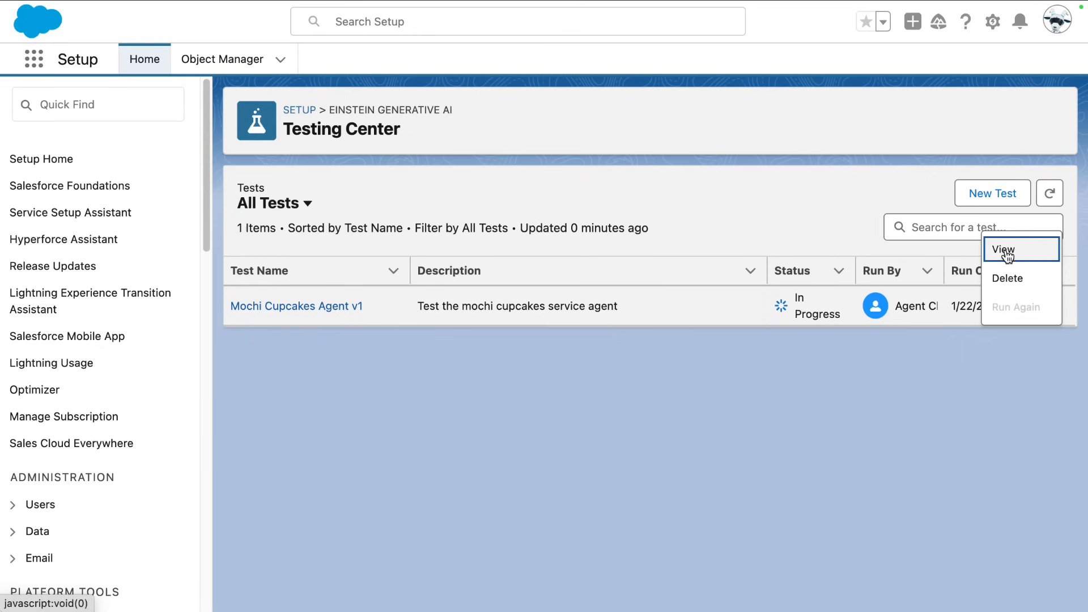
- View the test's detail page and refresh Test Results to show the completed run's pass rates
click(1004, 250)
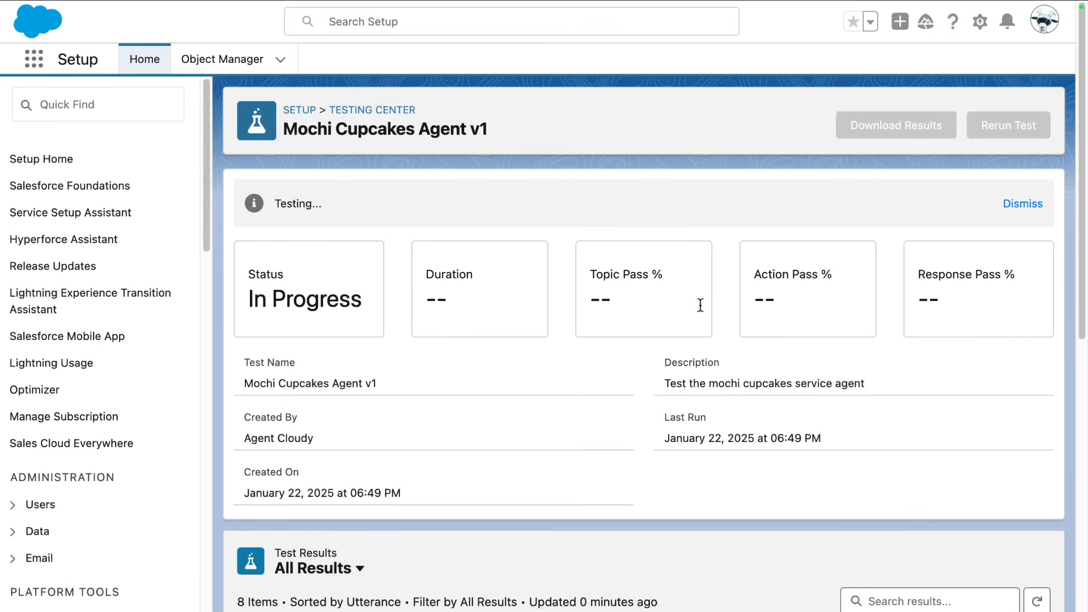
scroll(down, 3)
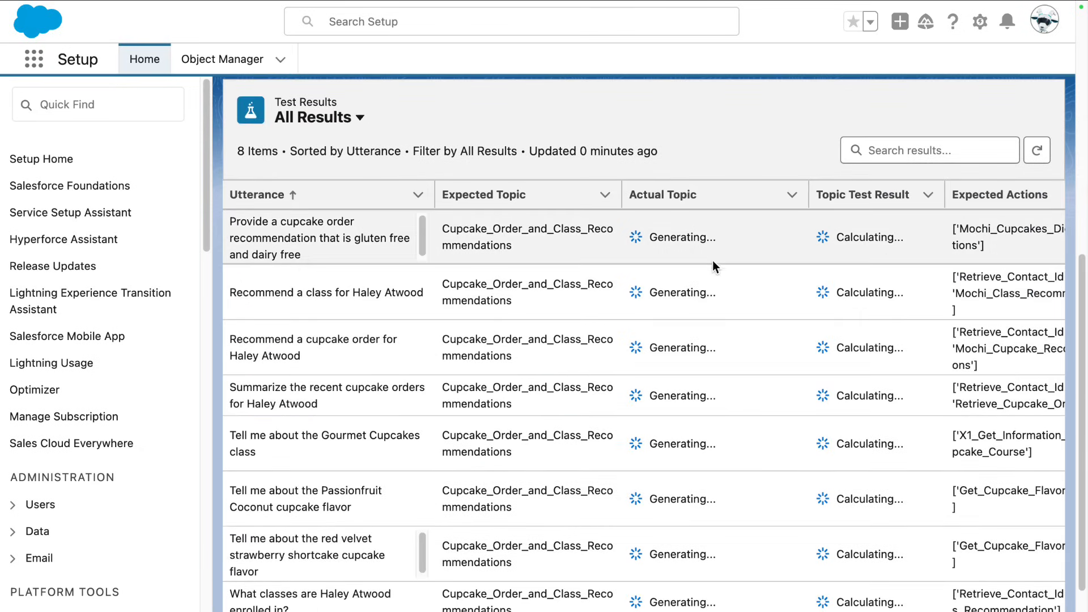
scroll(down, 3)
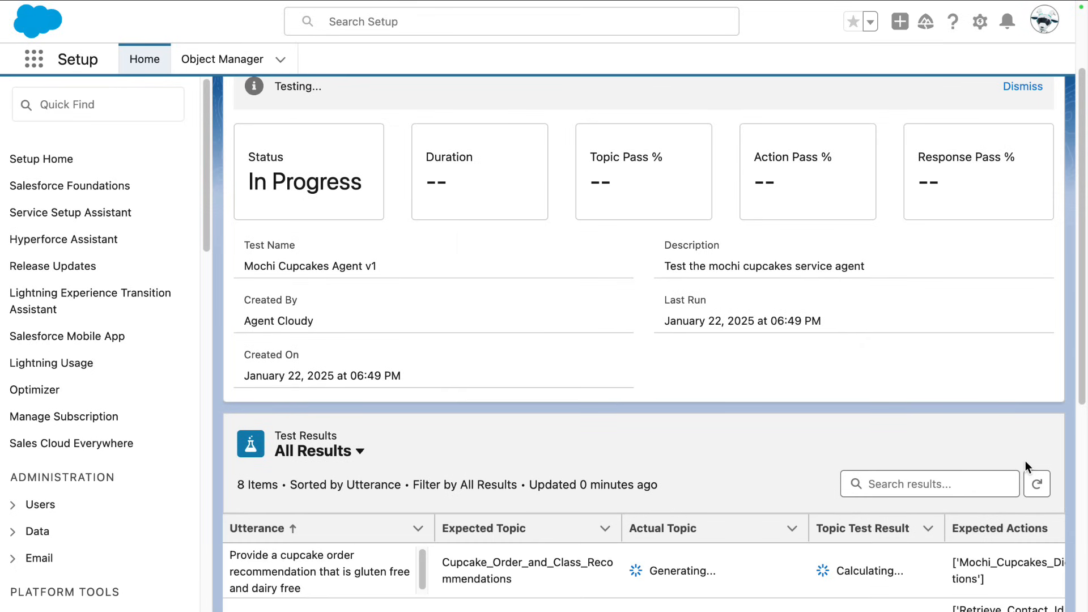
click(1036, 483)
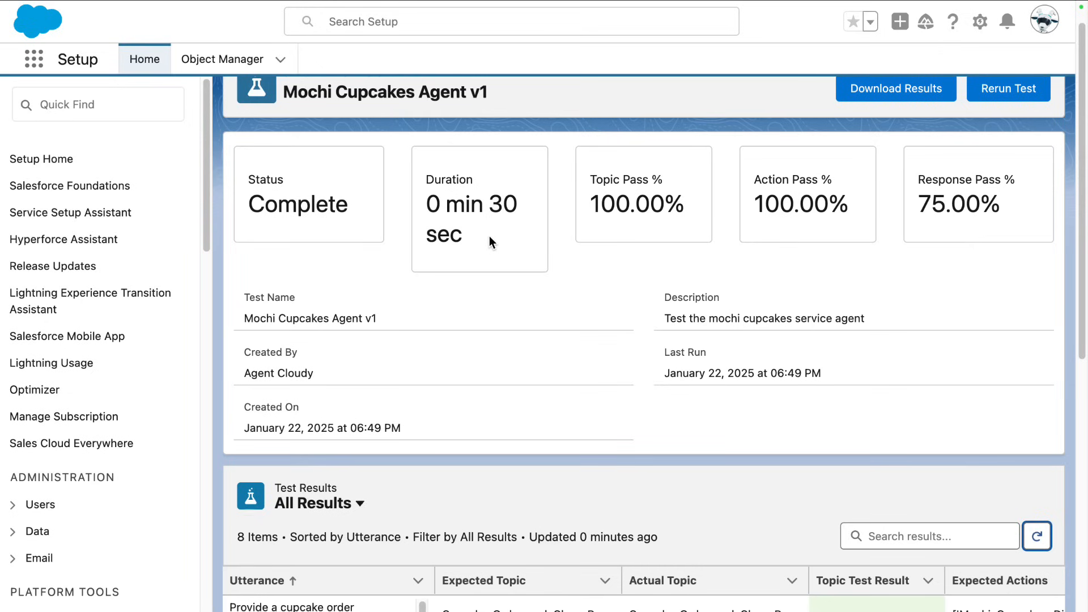
mouse_move(579, 239)
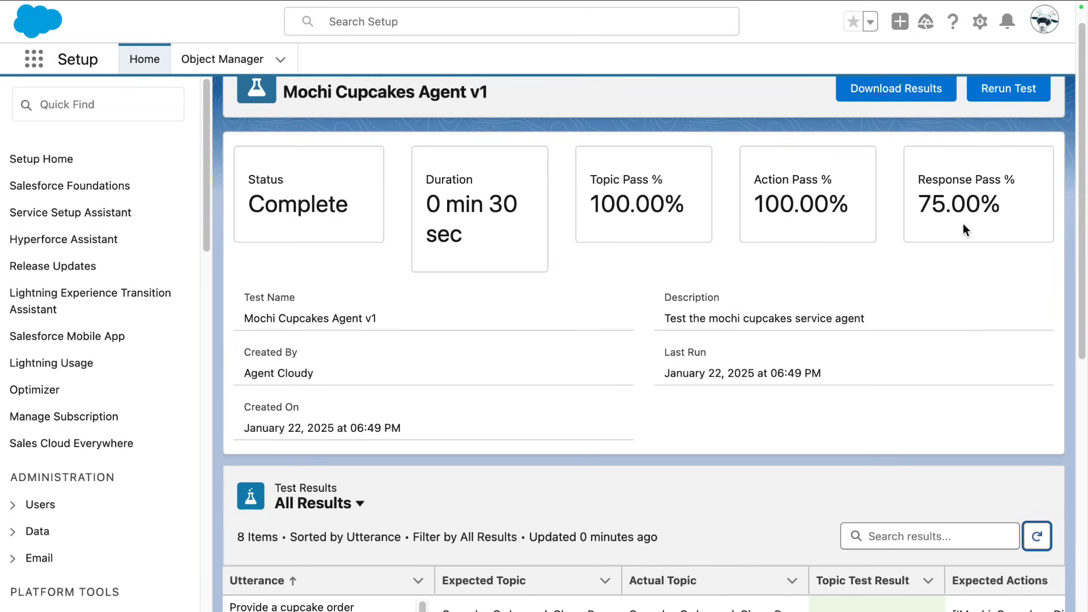
scroll(down, 3)
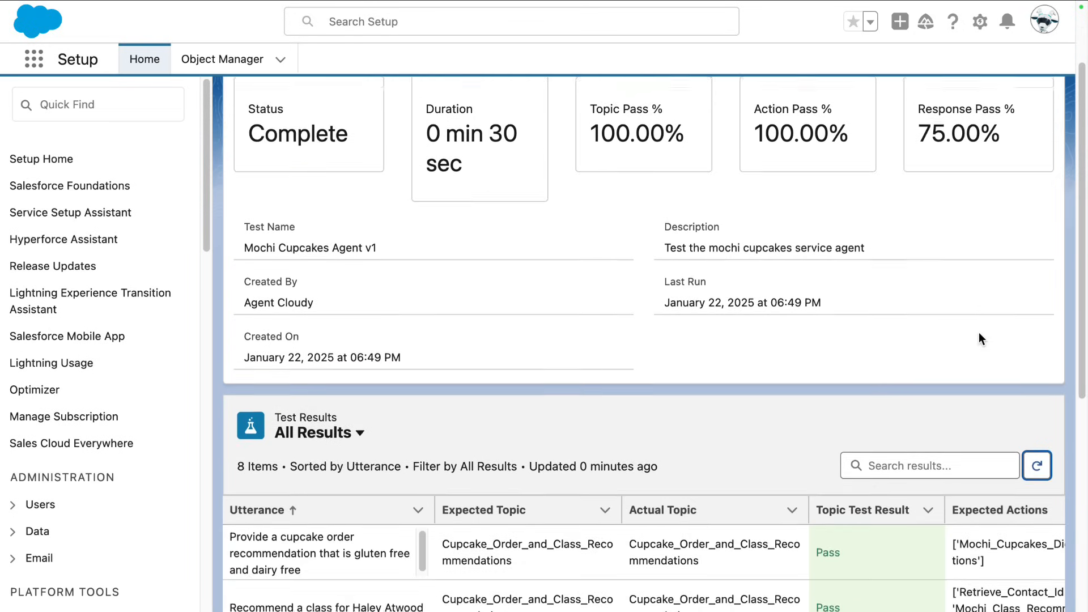
scroll(down, 3)
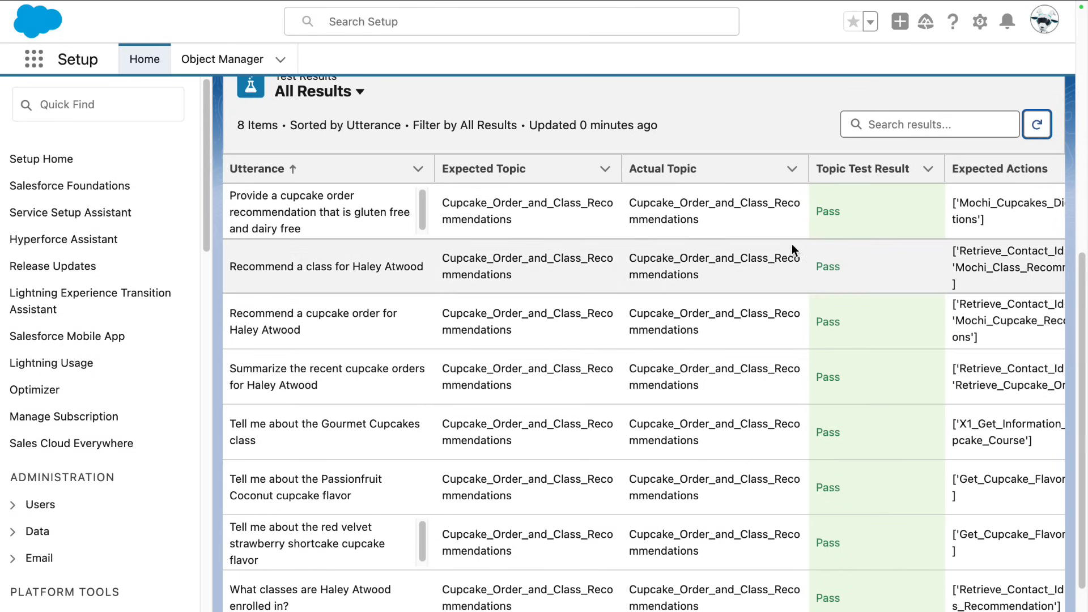
mouse_move(861, 567)
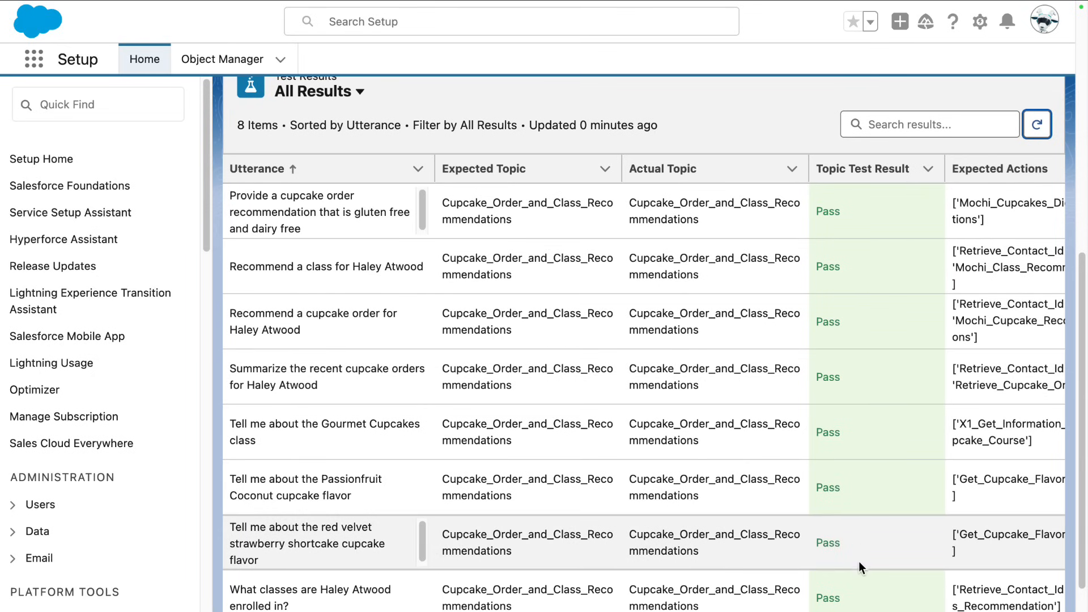
scroll(down, 3)
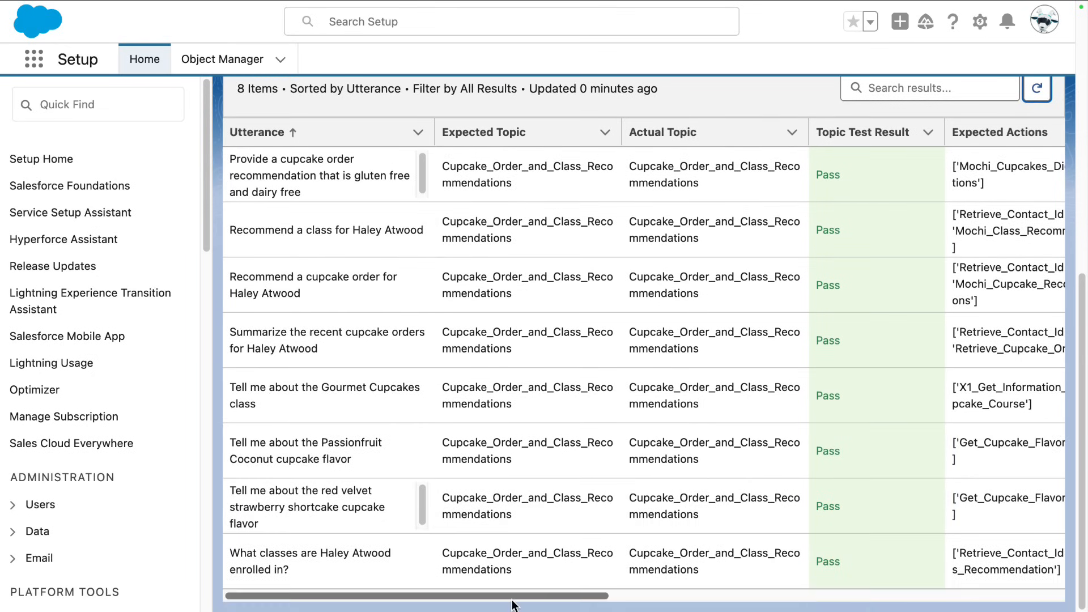
scroll(right, 3)
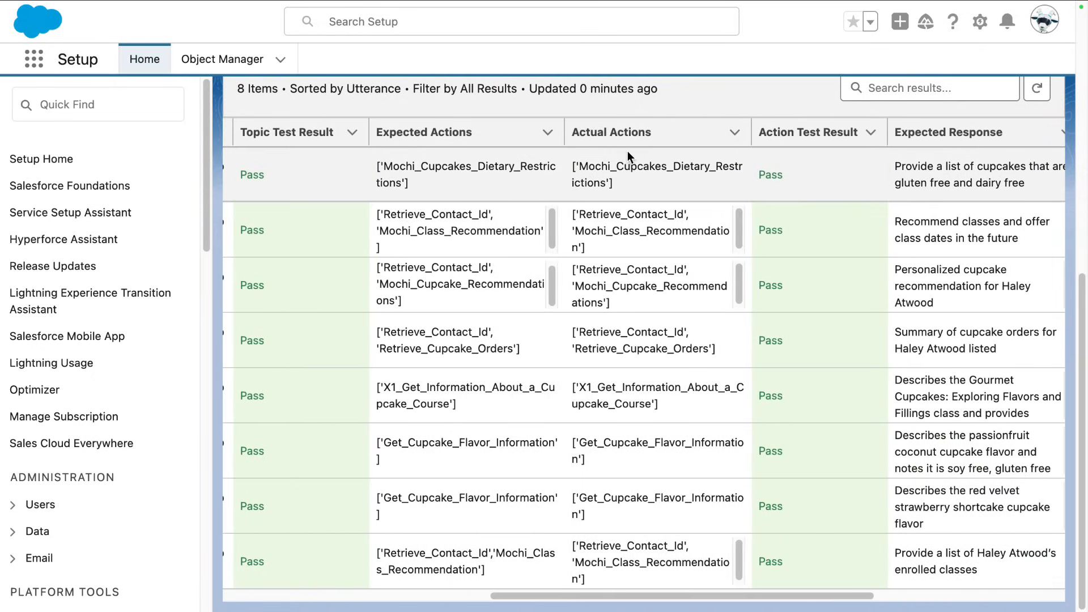
mouse_move(788, 192)
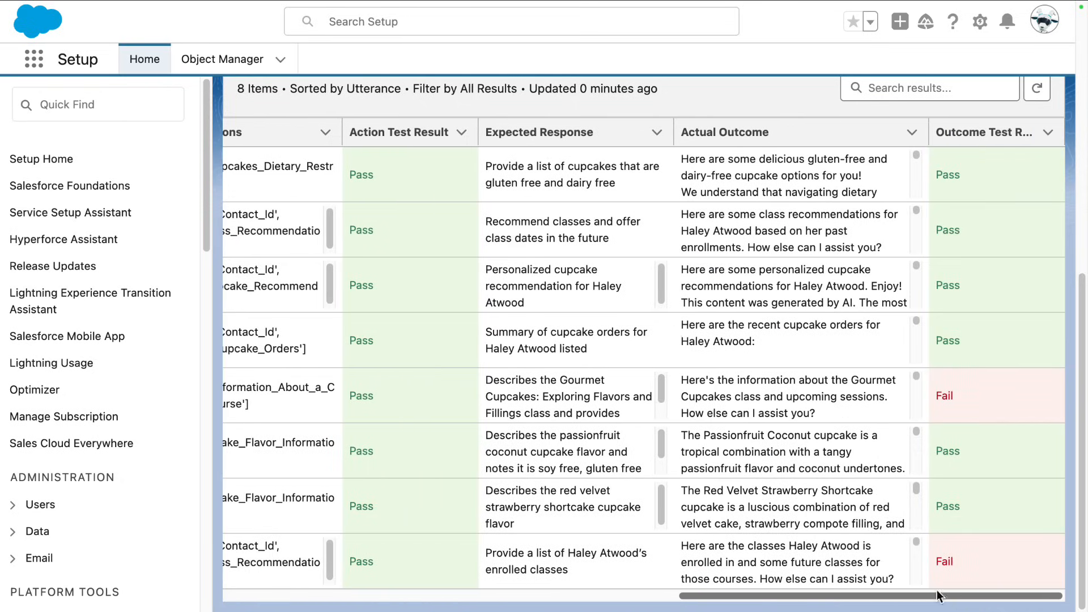
click(539, 132)
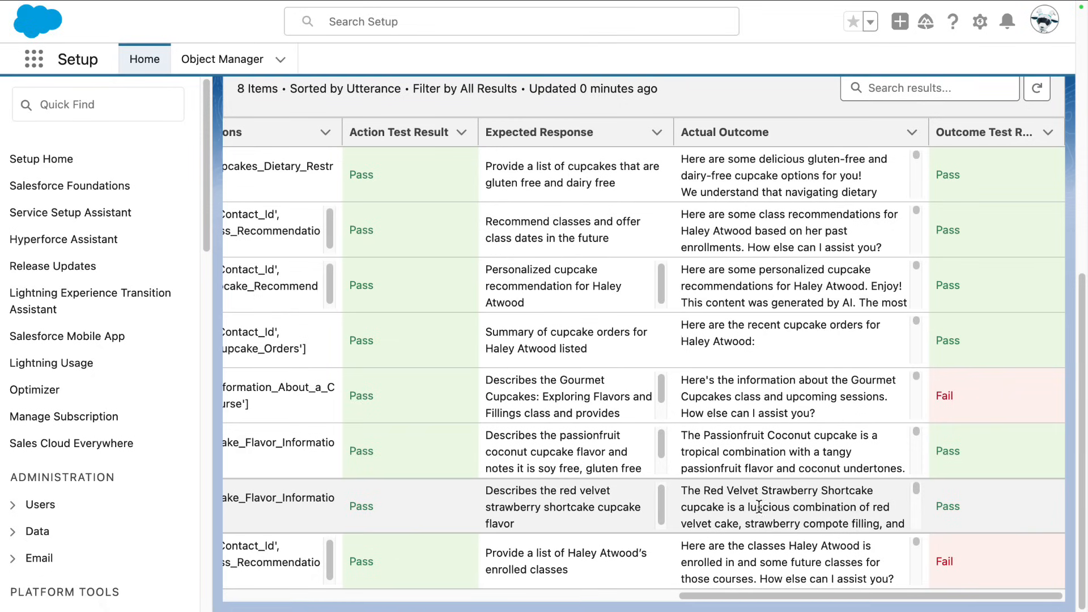
click(979, 132)
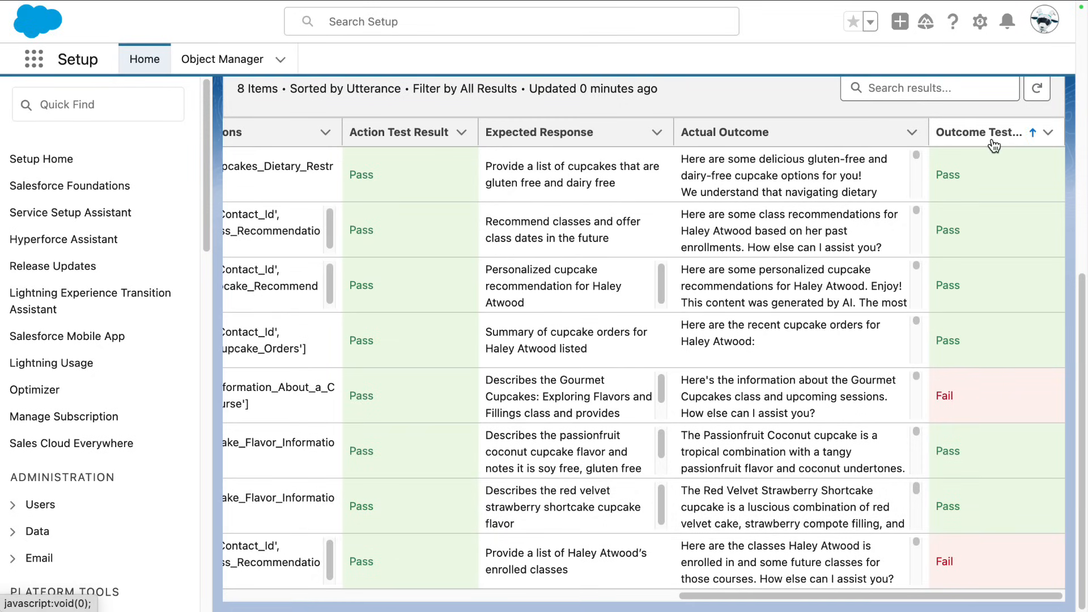